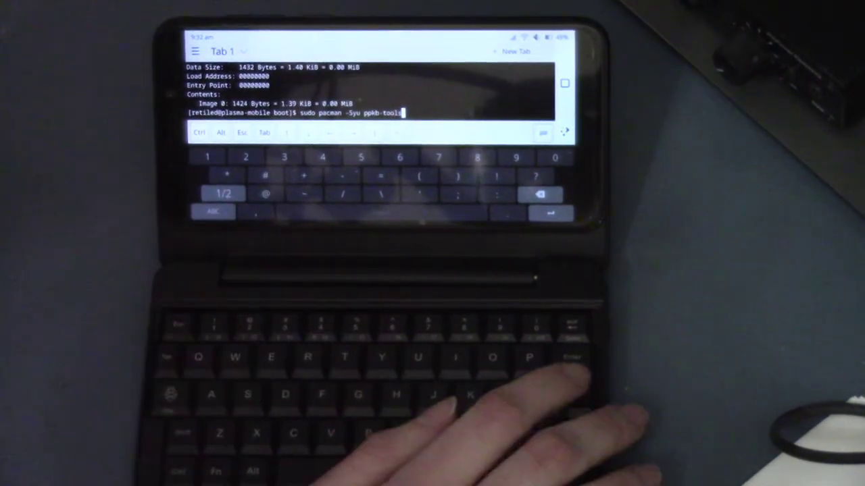
Run 'sudo pacman -Syu ppkb-tools' so package databases begin synchronizing.
key("Return")
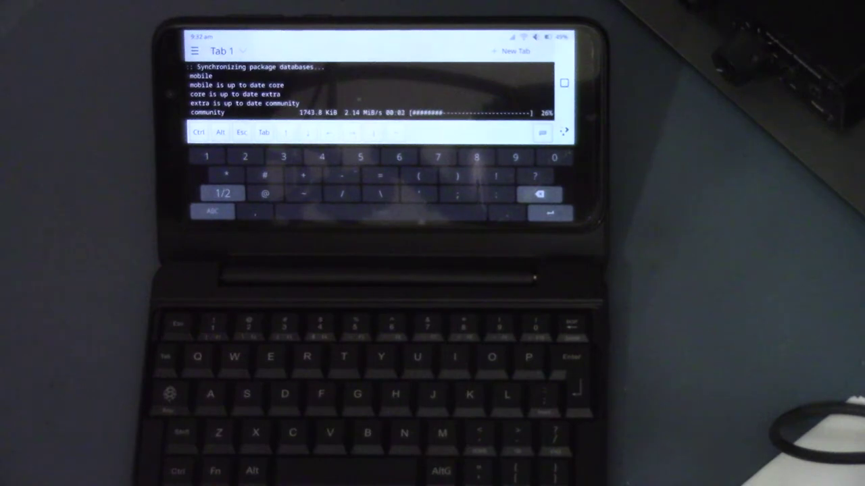